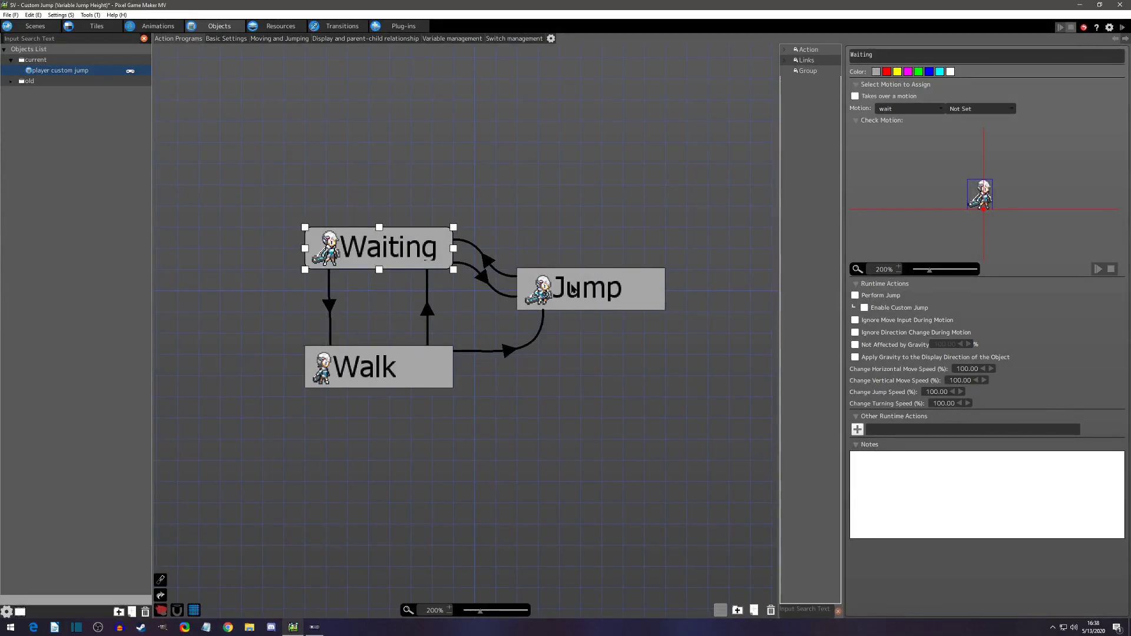
pyautogui.moveTo(569, 306)
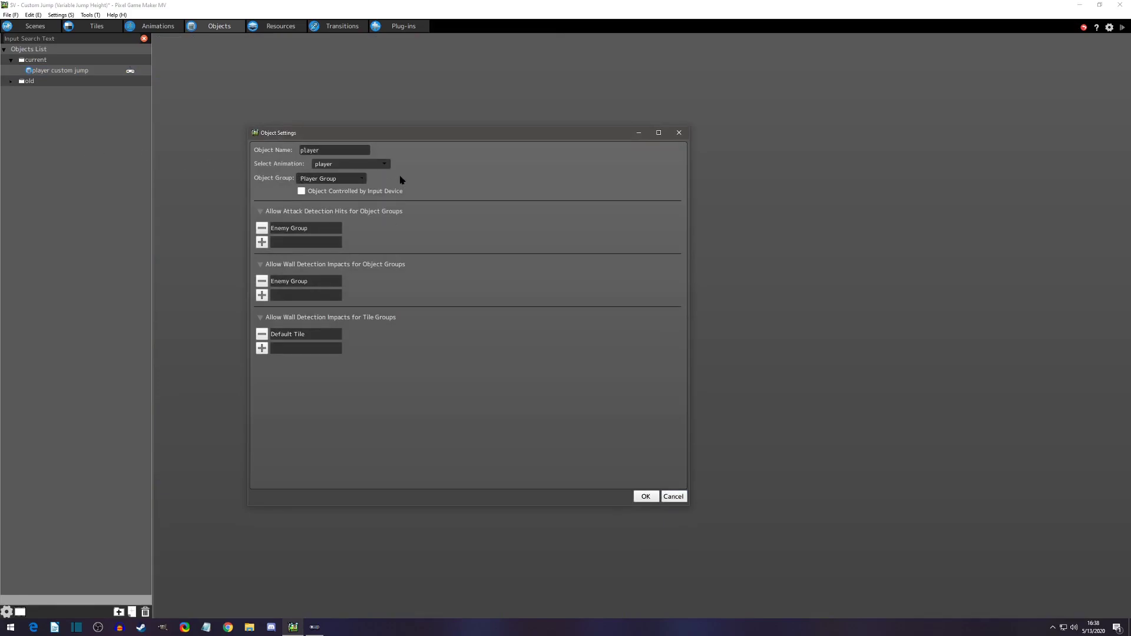
# Tick 'Object Controlled by Input Device' for the player object and confirm with OK
pyautogui.click(301, 190)
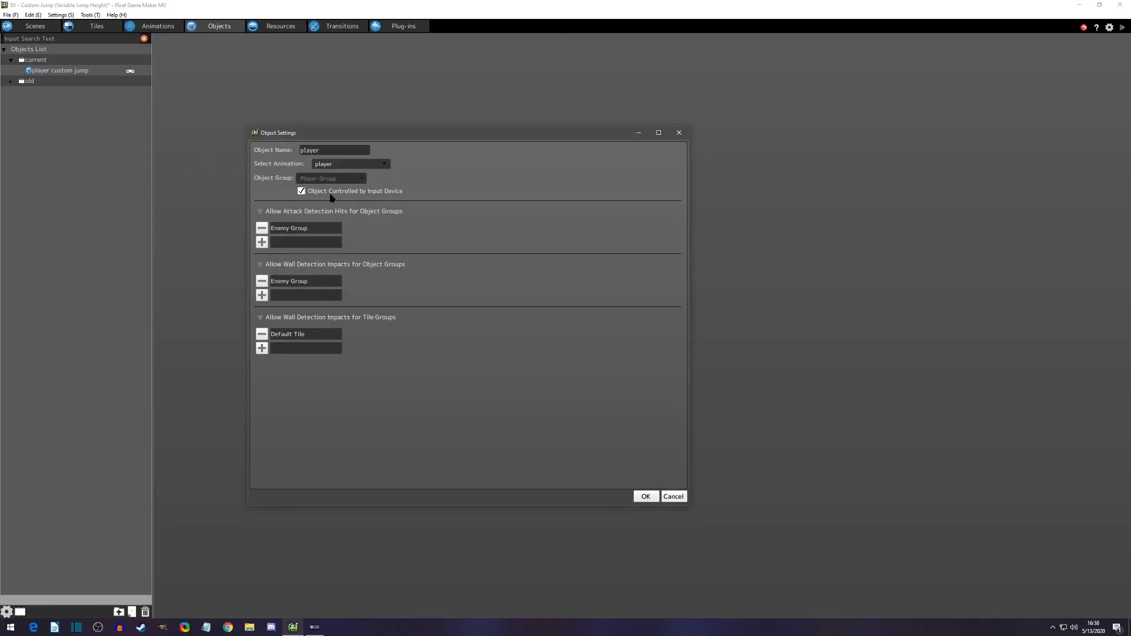
pyautogui.moveTo(638, 492)
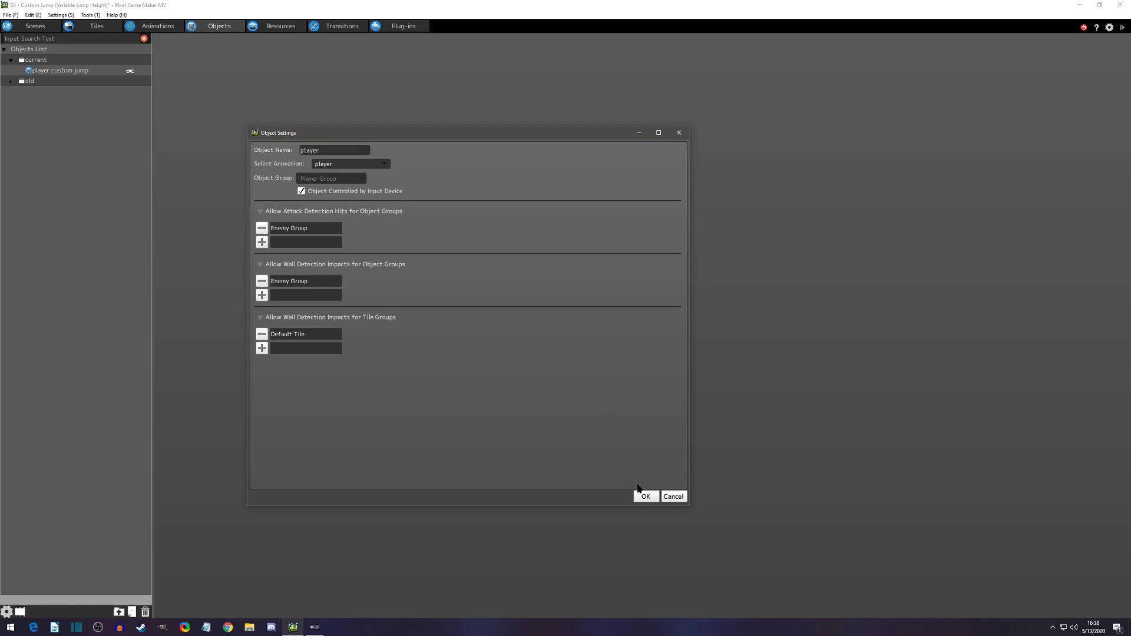
pyautogui.click(644, 496)
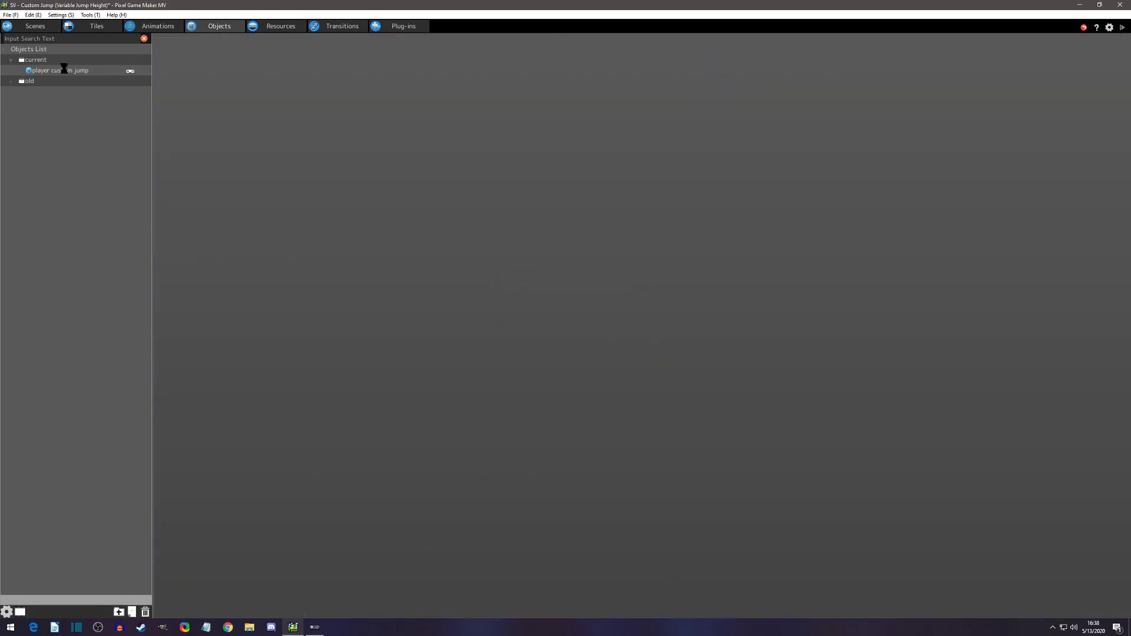
# Open the 'player custom jump' action program and tick 'Enable Custom Jump' on the Jump action
pyautogui.doubleClick(60, 70)
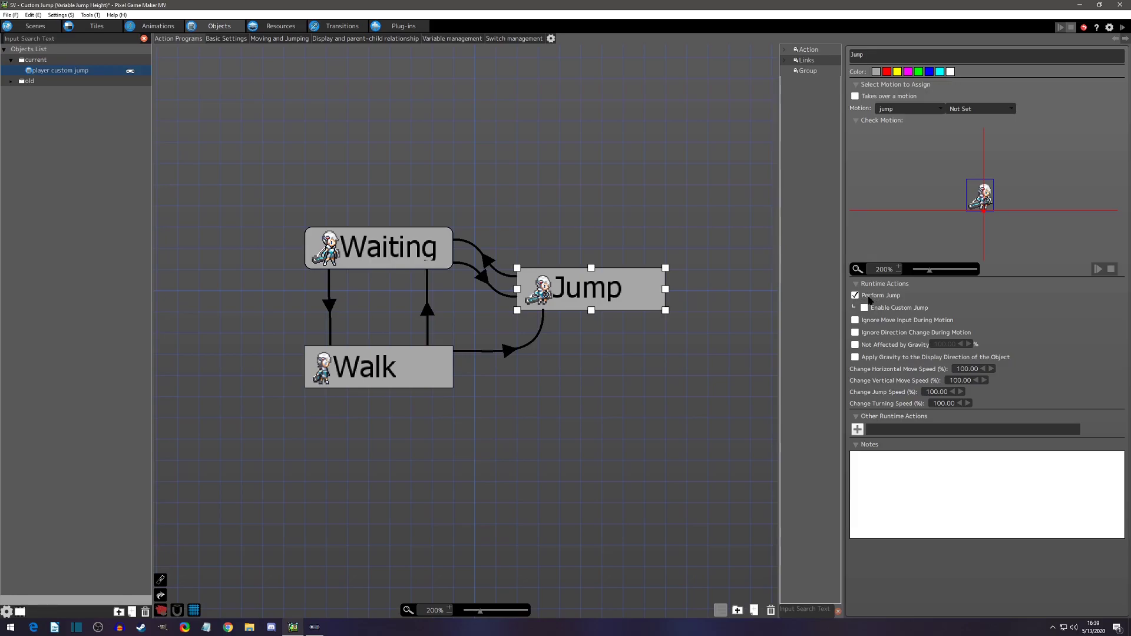
pyautogui.moveTo(872, 315)
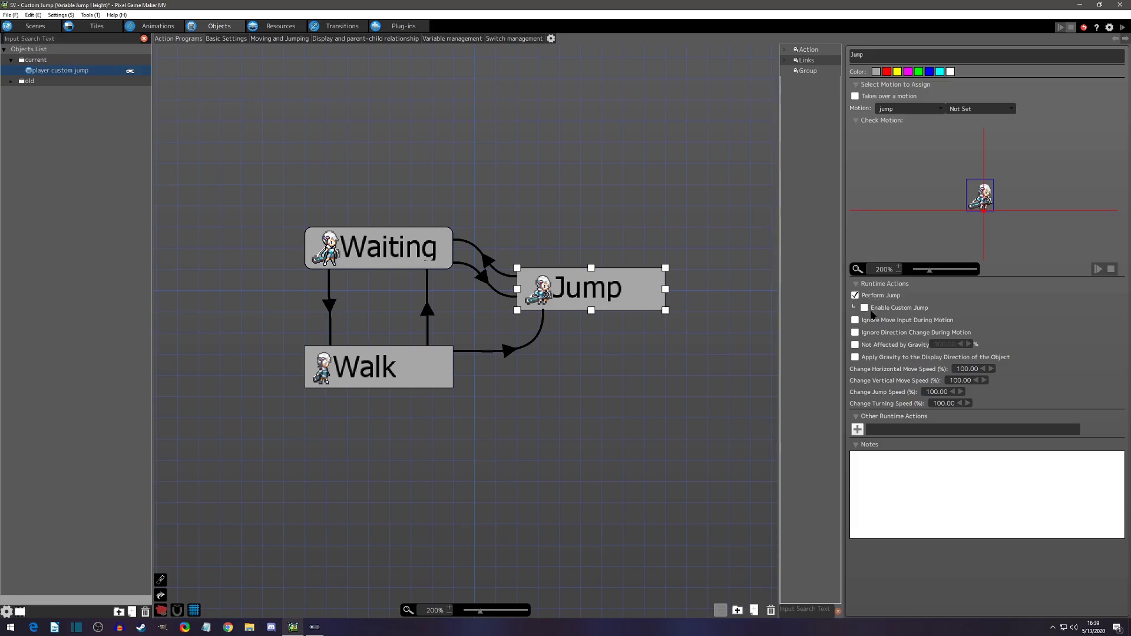
pyautogui.moveTo(923, 314)
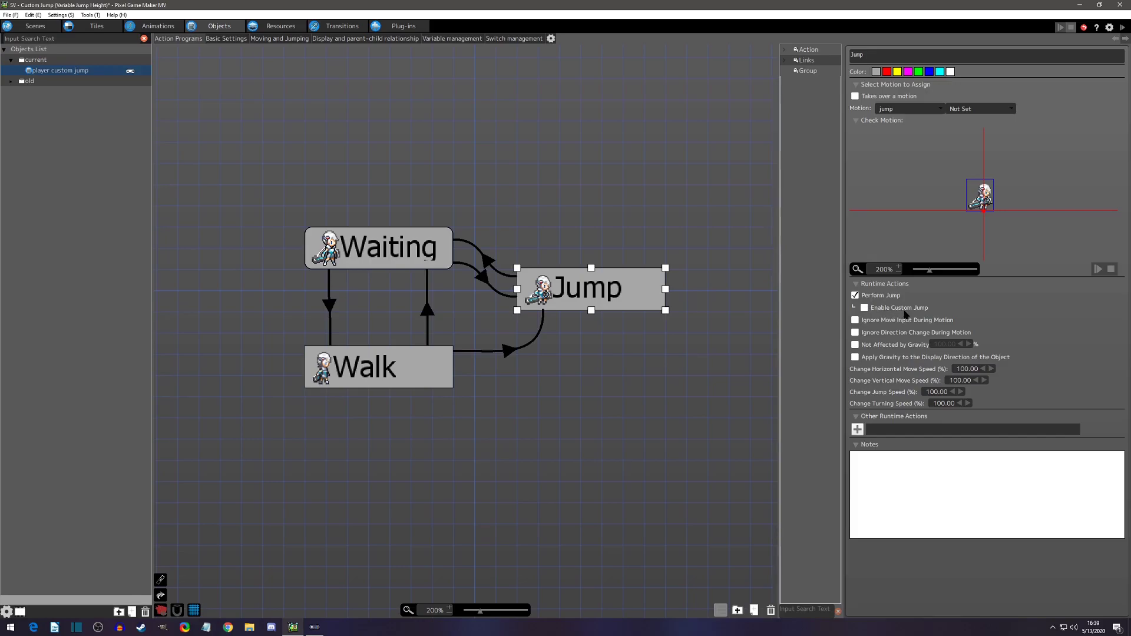
pyautogui.click(856, 307)
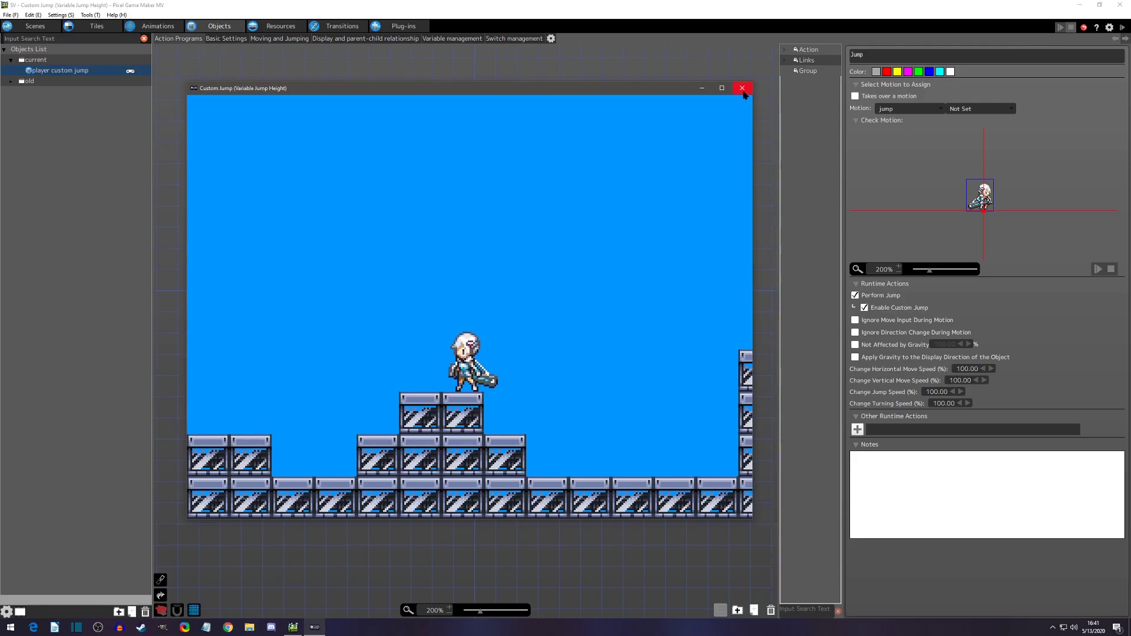
pyautogui.click(742, 88)
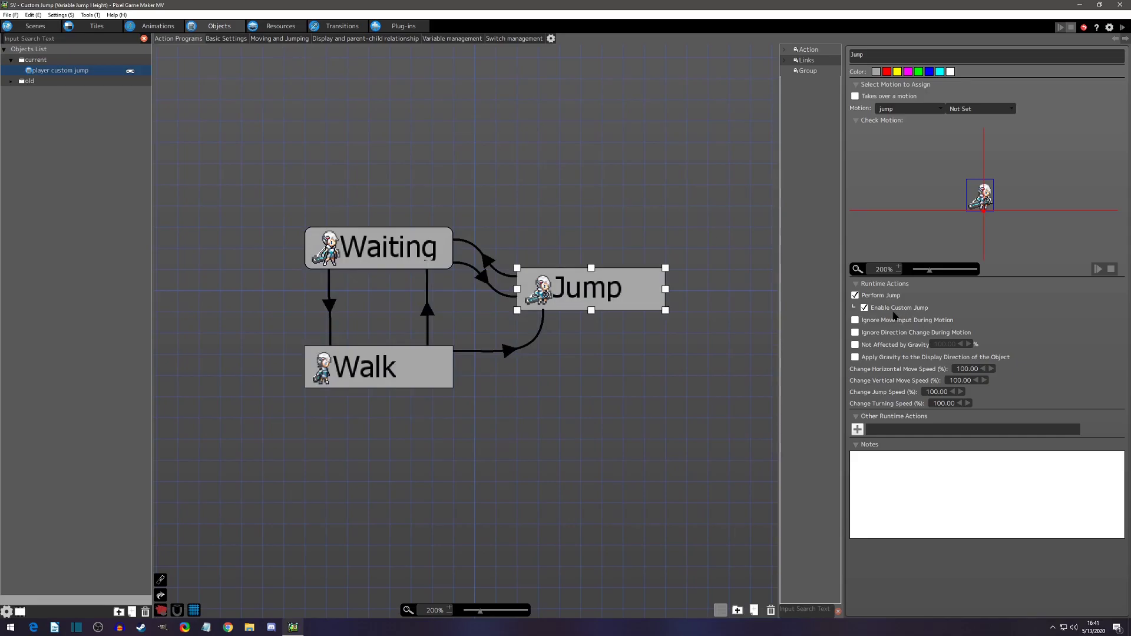
pyautogui.moveTo(274, 43)
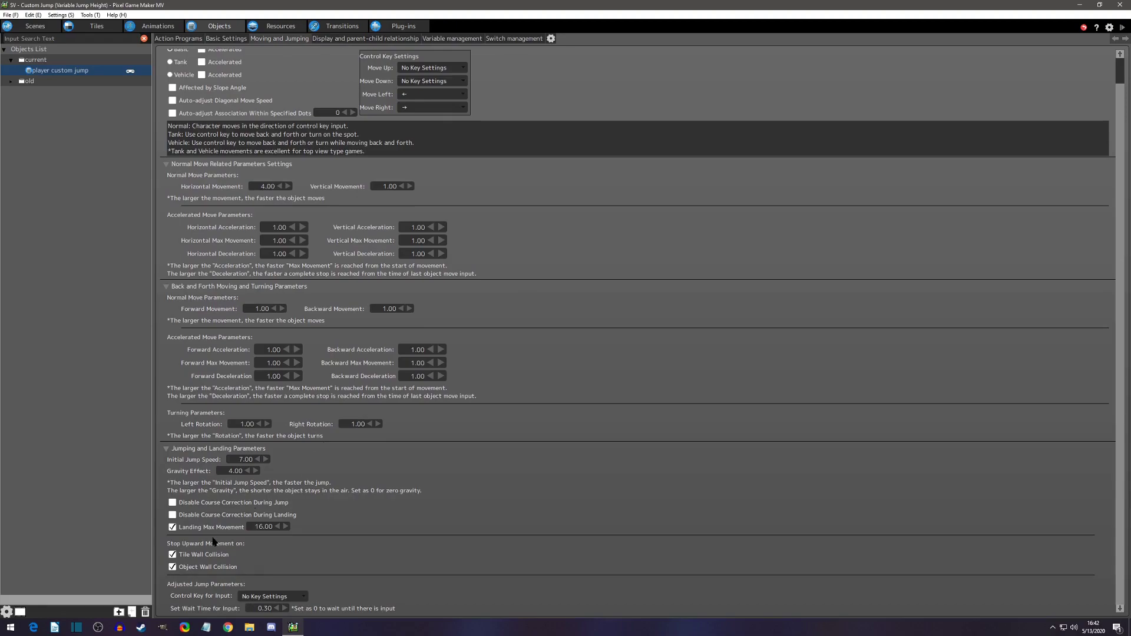
pyautogui.moveTo(170, 592)
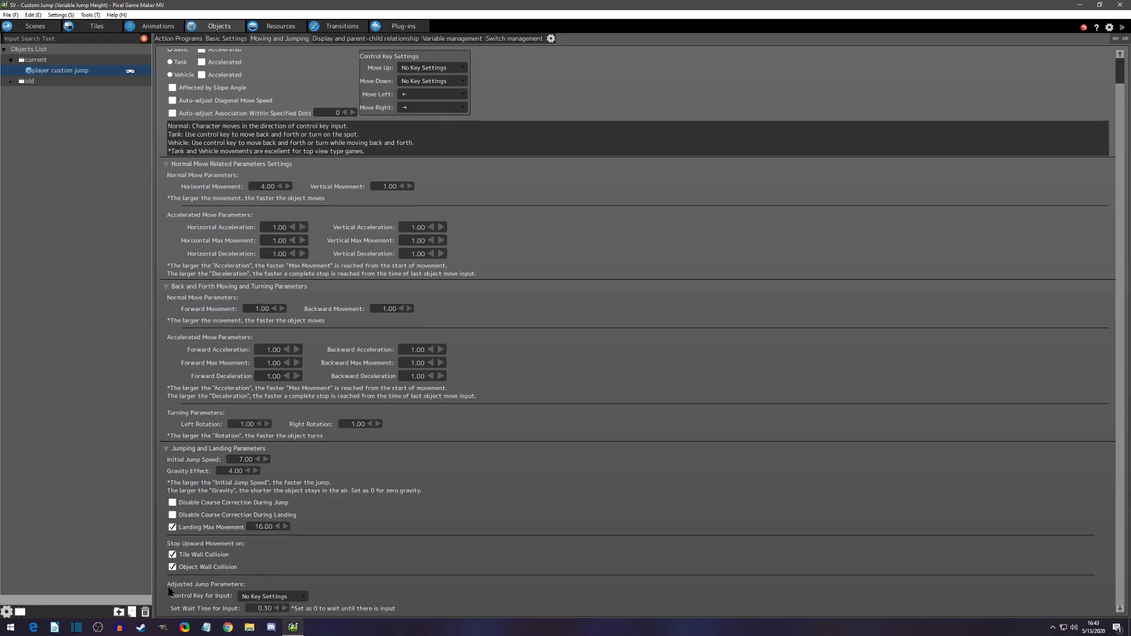
pyautogui.moveTo(215, 593)
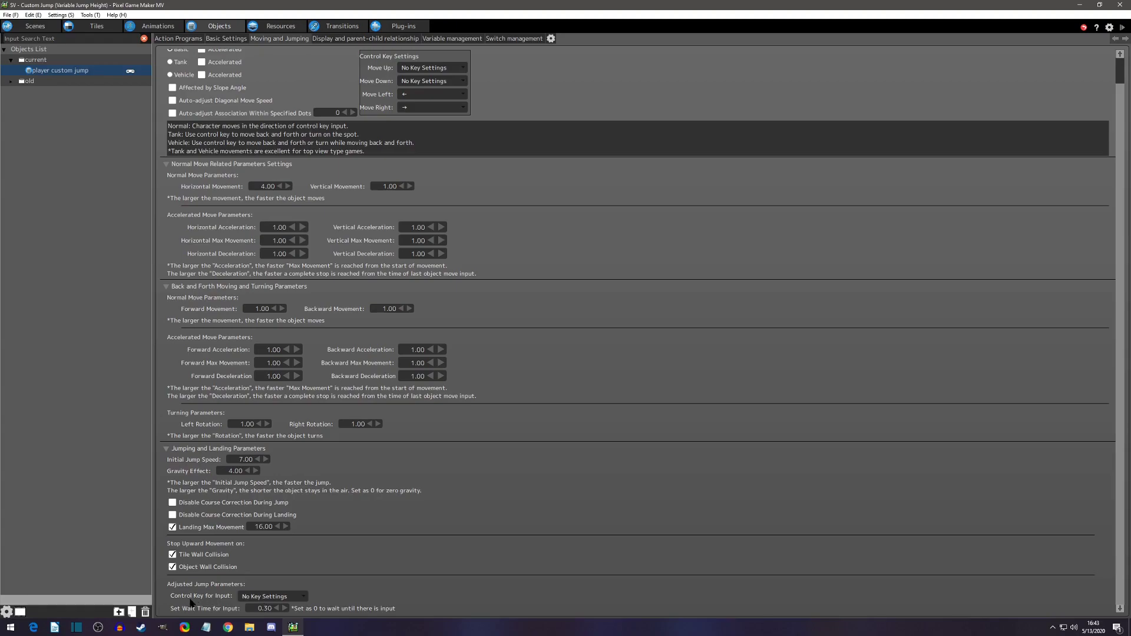
pyautogui.moveTo(226, 600)
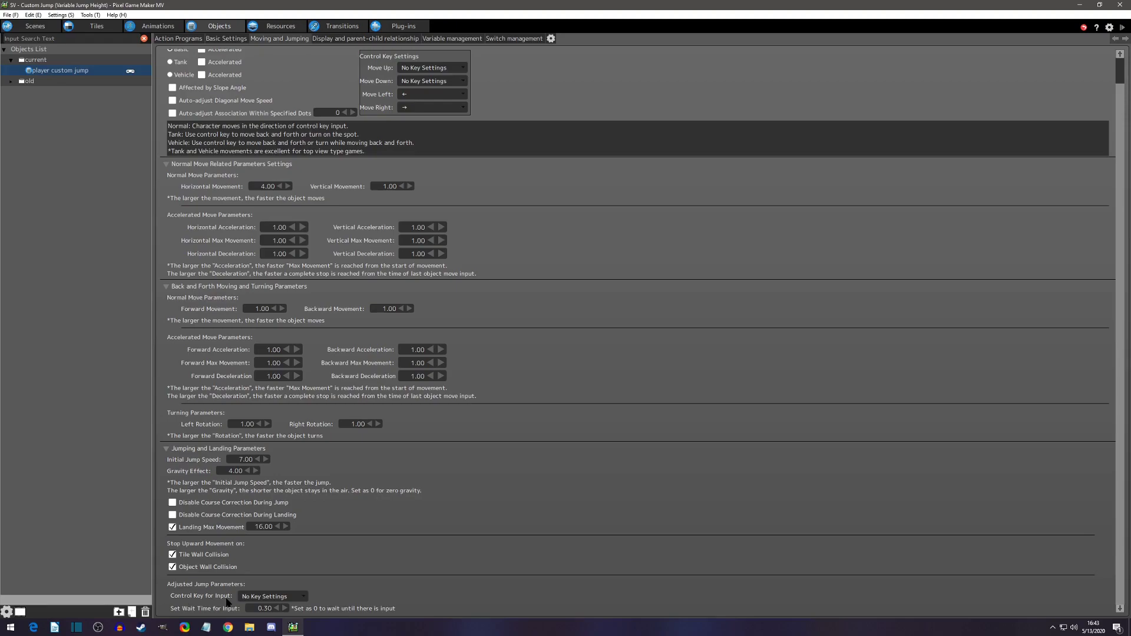
pyautogui.moveTo(303, 598)
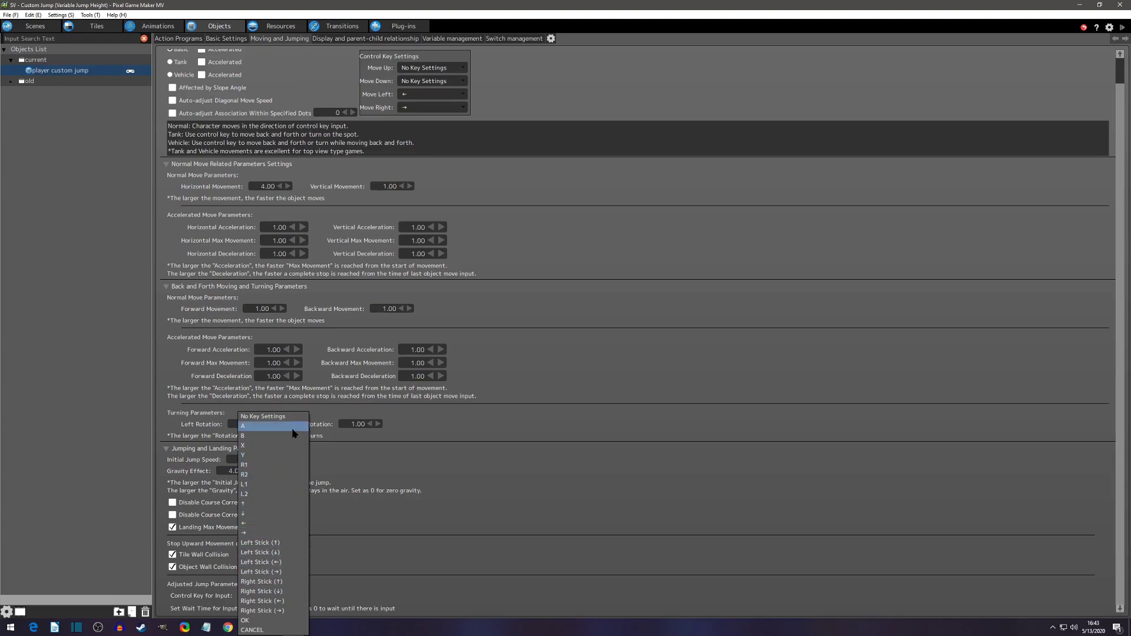
# Select A in the 'Control Key for Input' dropdown under Adjusted Jump Parameters
pyautogui.click(243, 425)
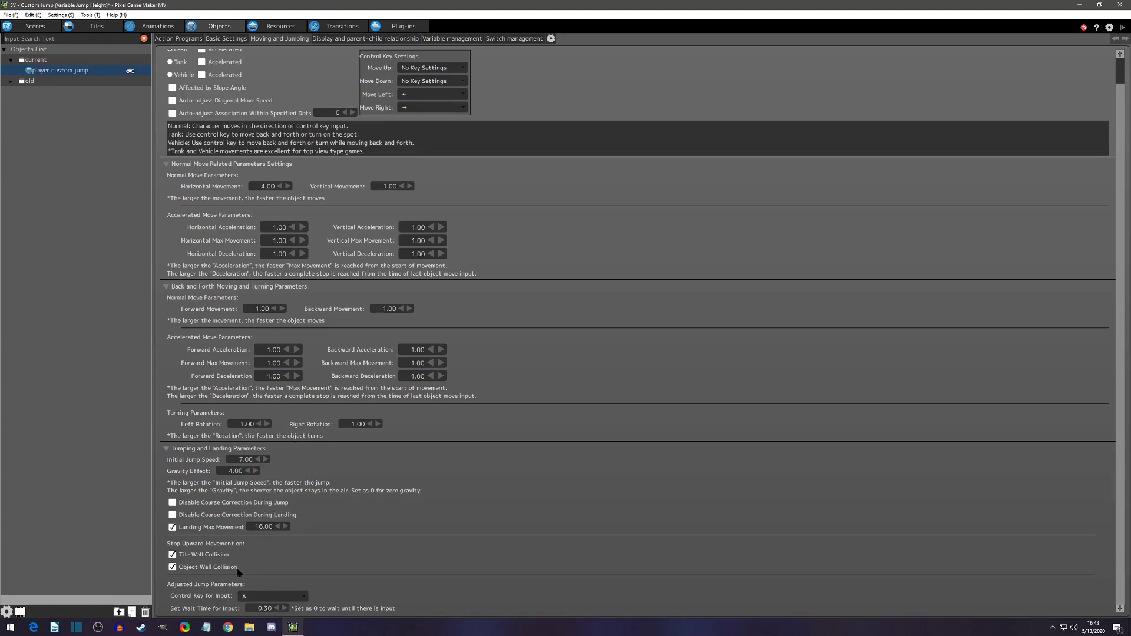
pyautogui.moveTo(173, 614)
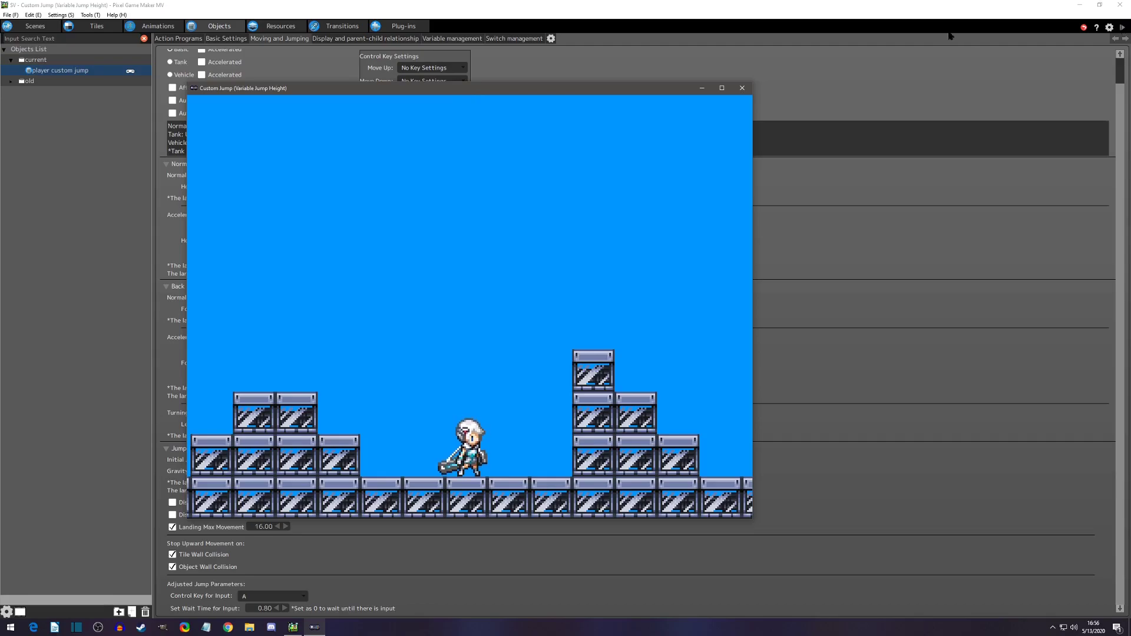
pyautogui.moveTo(742, 87)
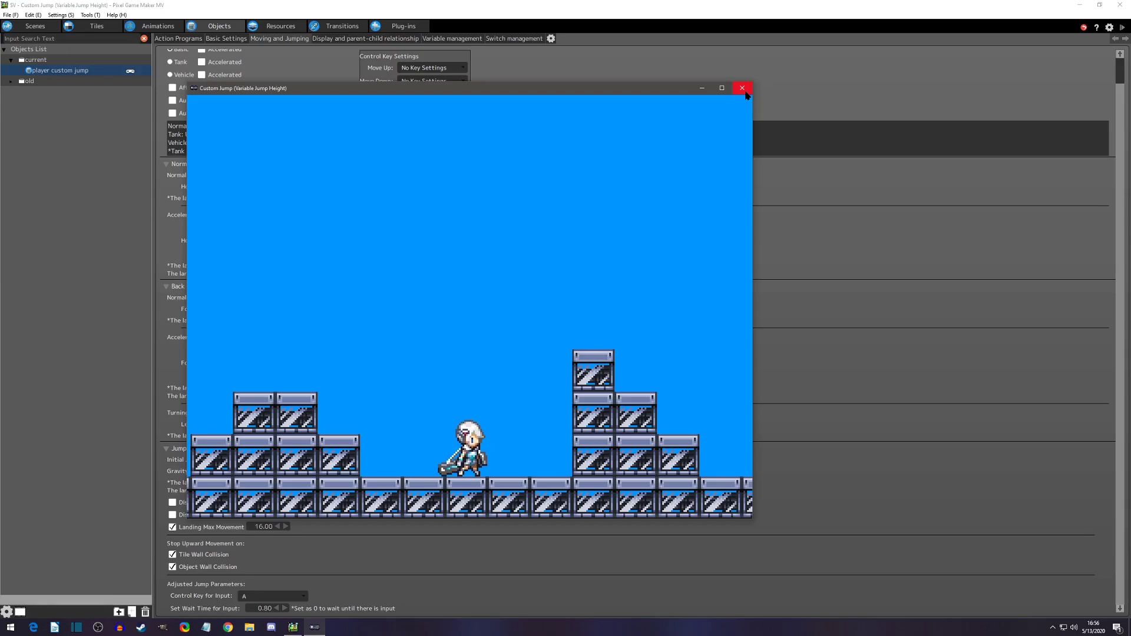
# End the custom jump test play after trying the 0.80 wait time
pyautogui.click(742, 87)
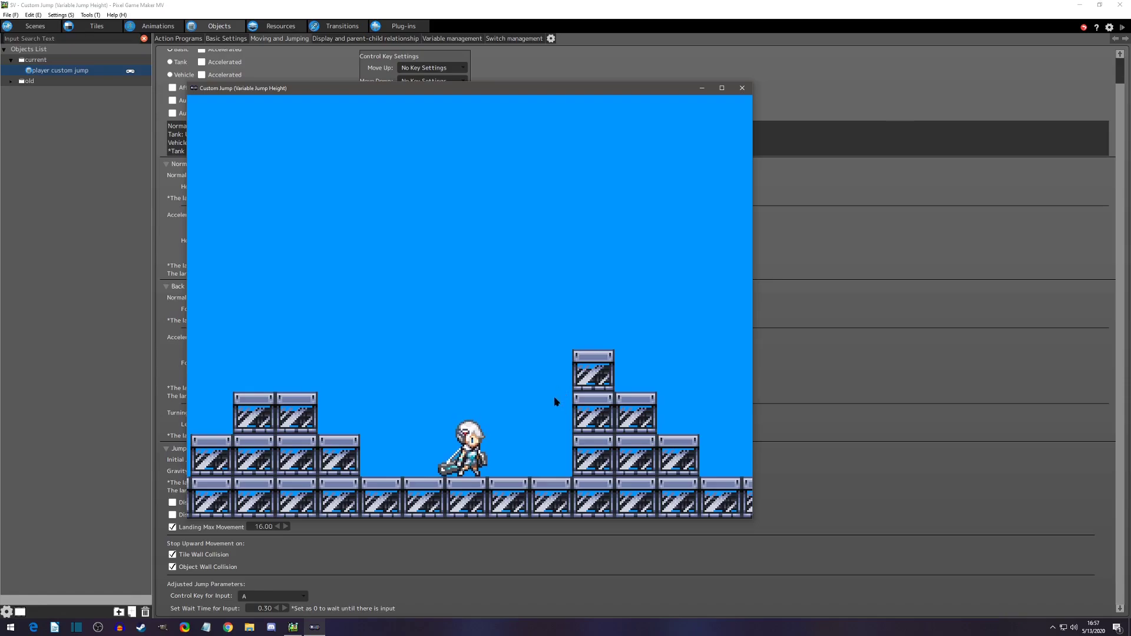
pyautogui.moveTo(482, 353)
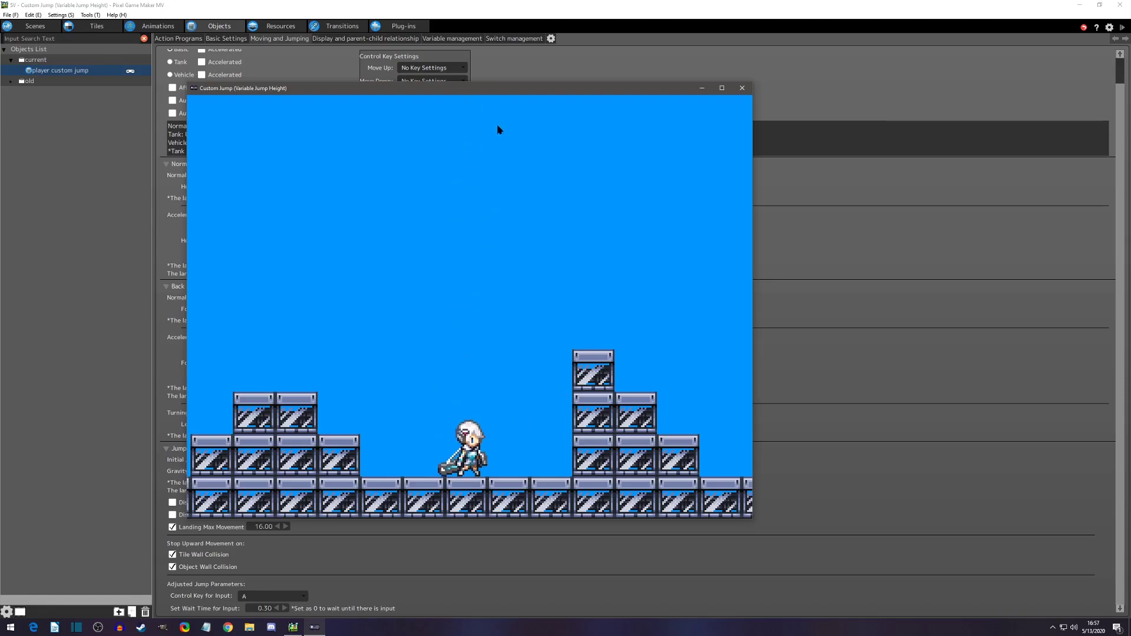
pyautogui.moveTo(465, 103)
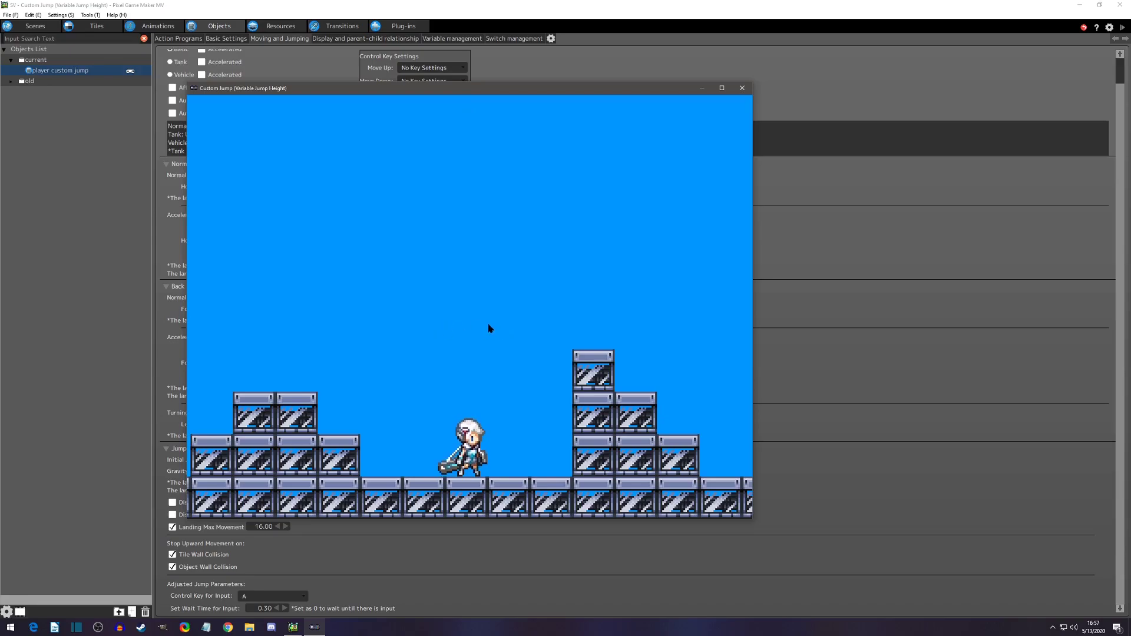
pyautogui.moveTo(484, 313)
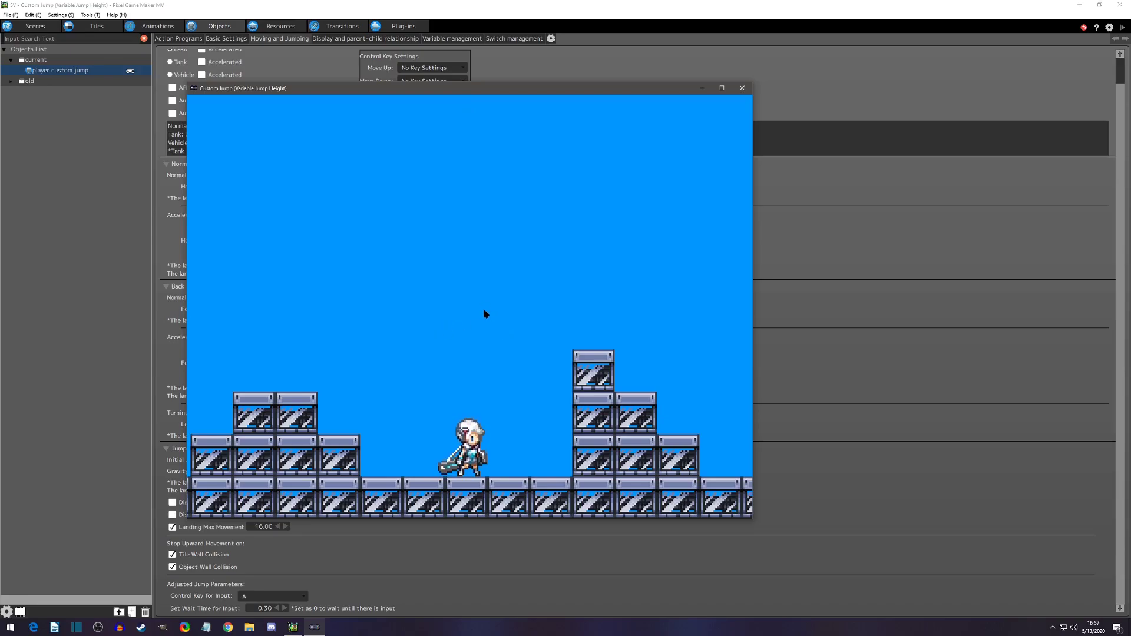
pyautogui.moveTo(462, 337)
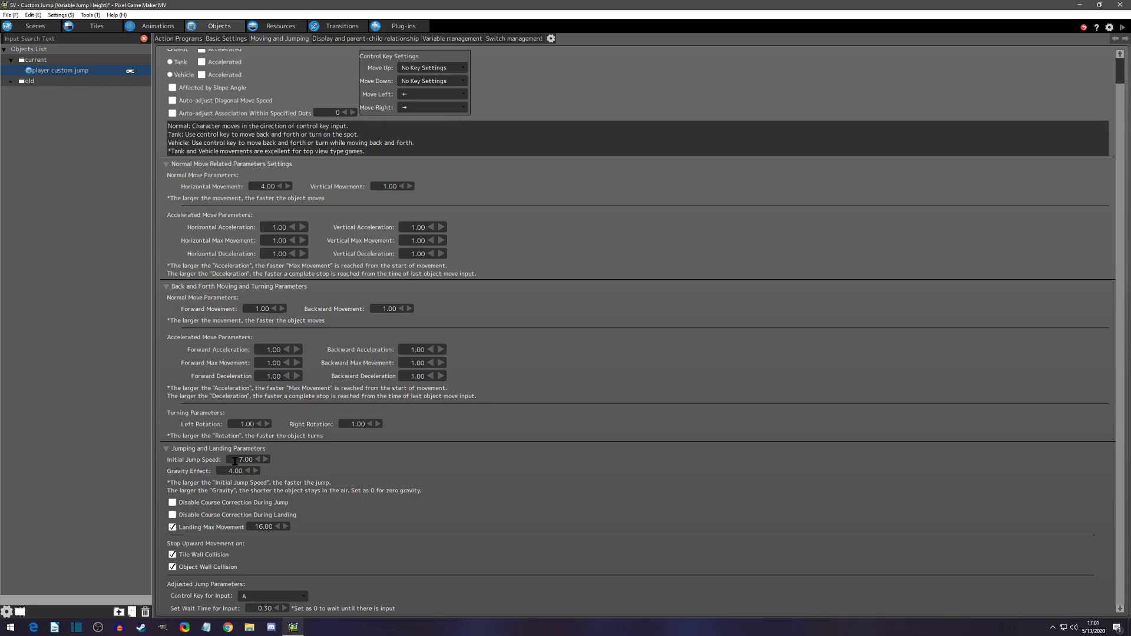
pyautogui.doubleClick(245, 459)
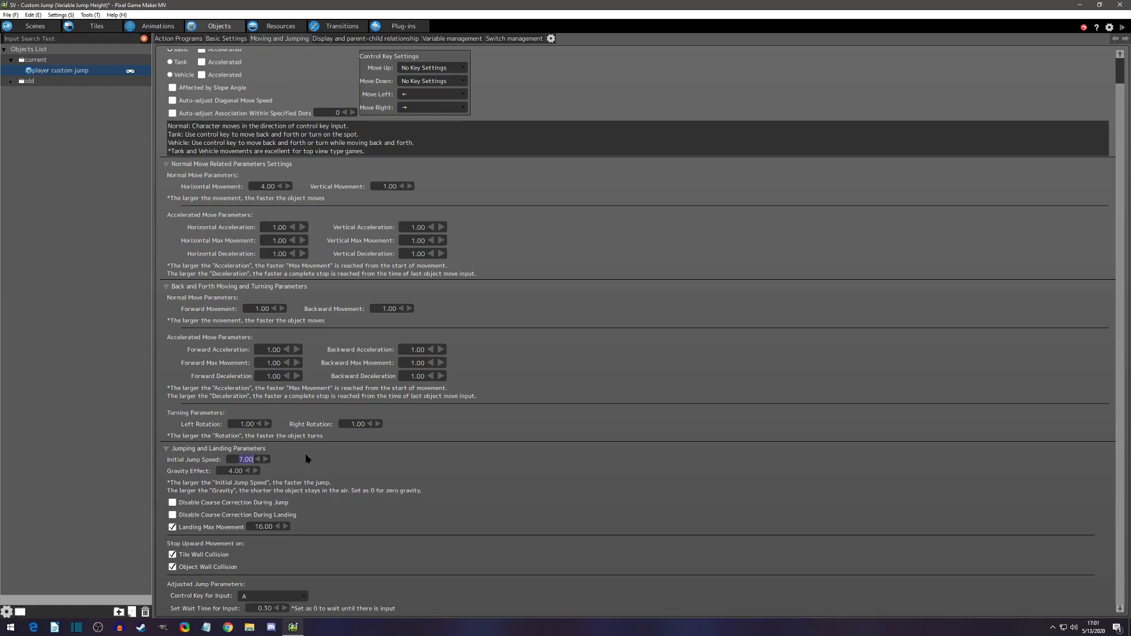
pyautogui.write('4.00')
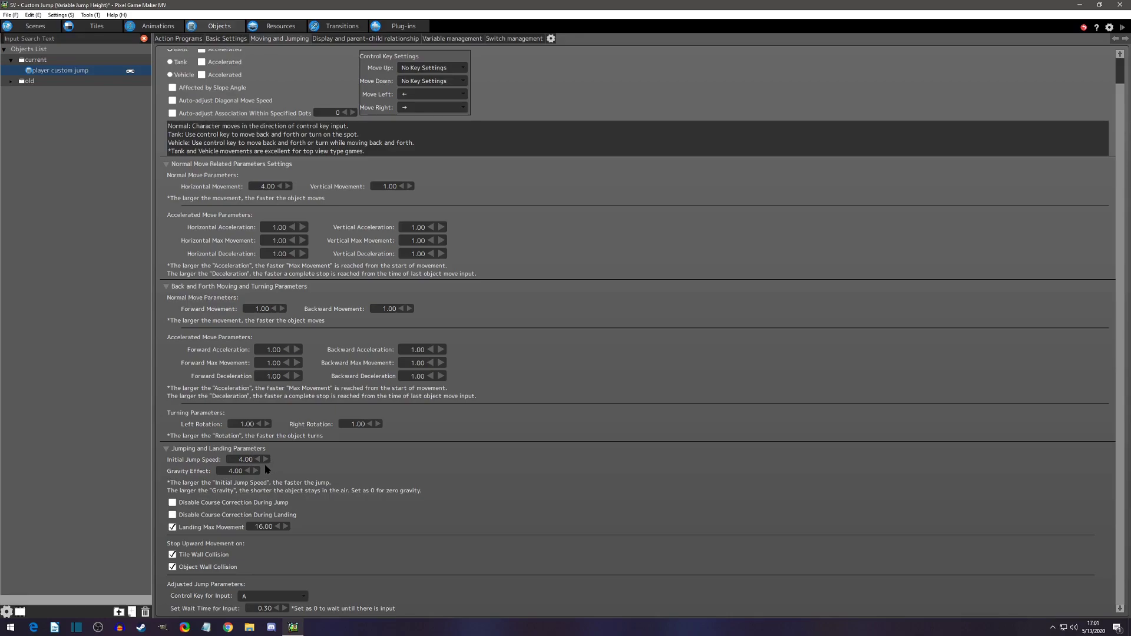
pyautogui.moveTo(273, 463)
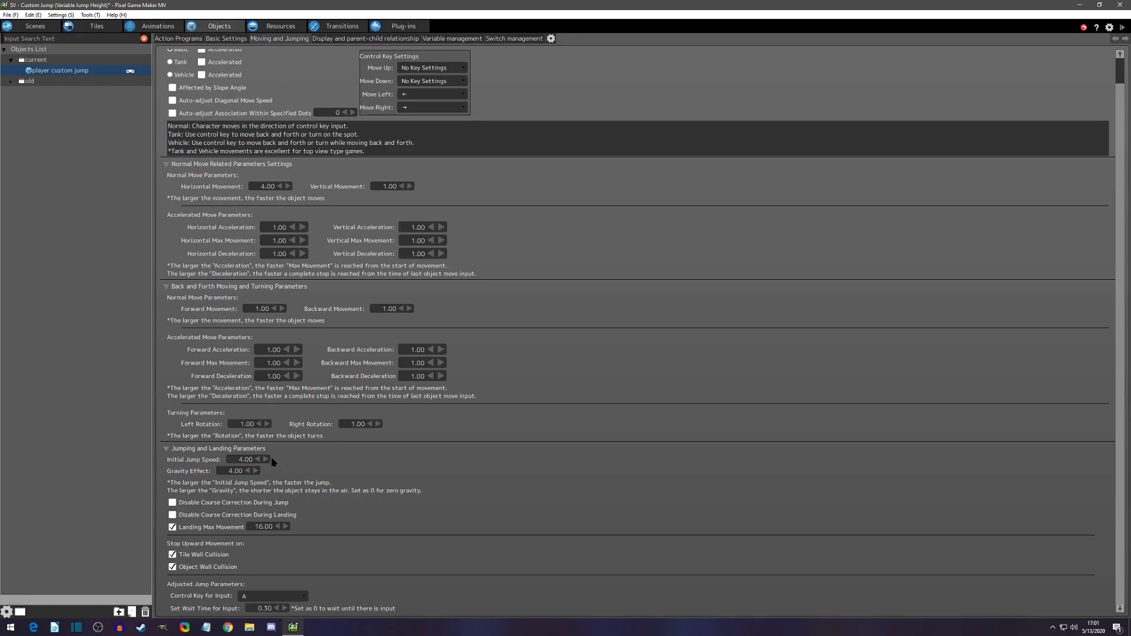
pyautogui.moveTo(273, 466)
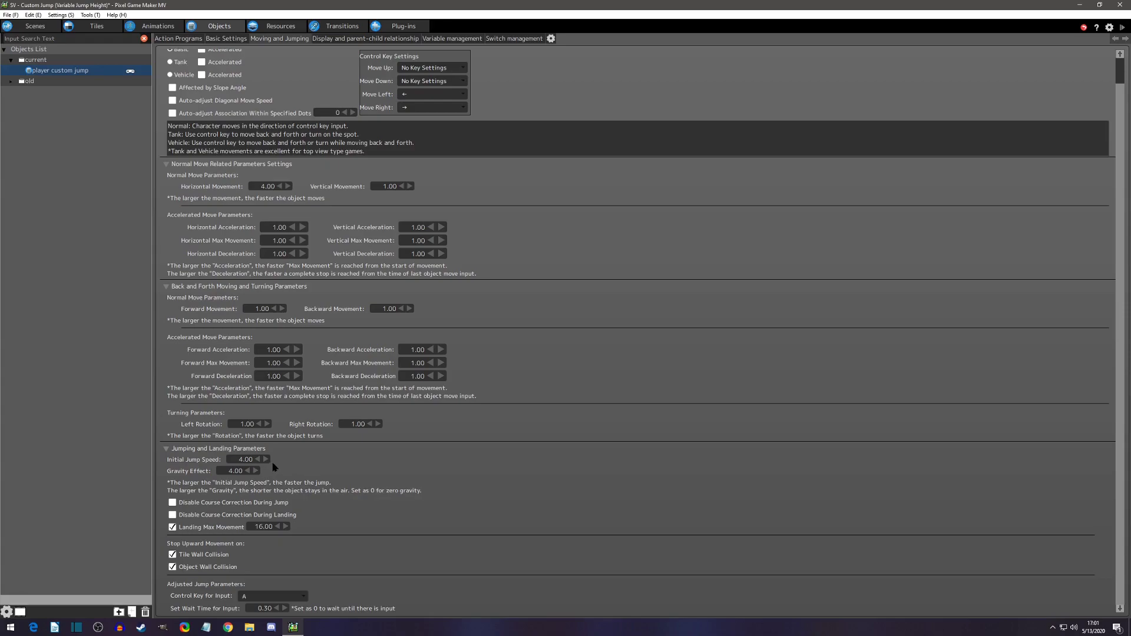
pyautogui.moveTo(552, 384)
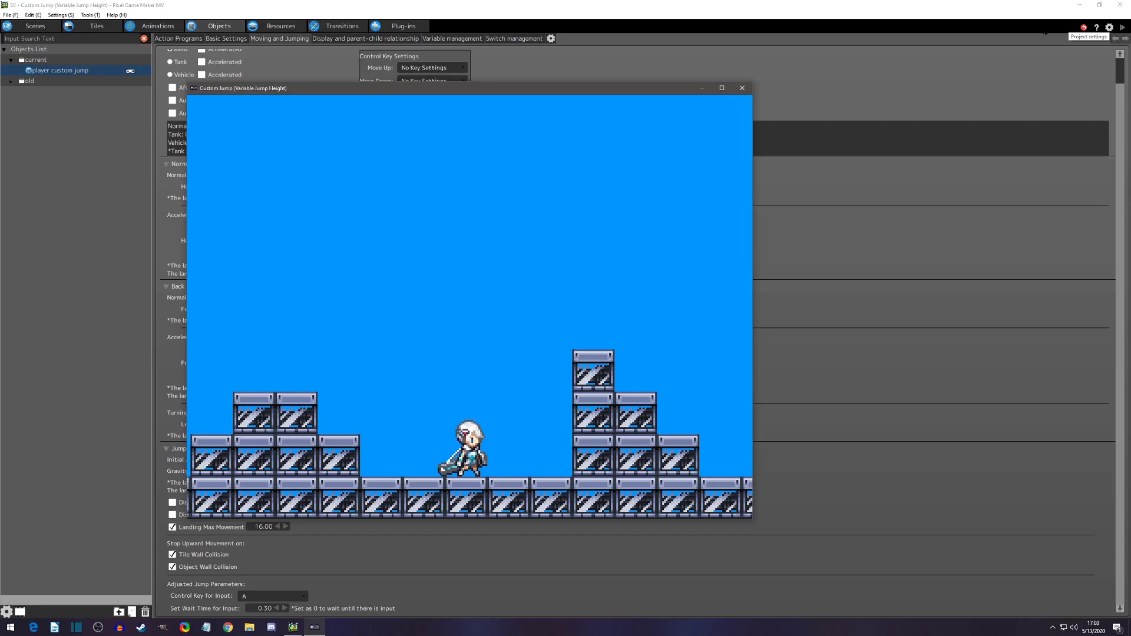
pyautogui.click(741, 87)
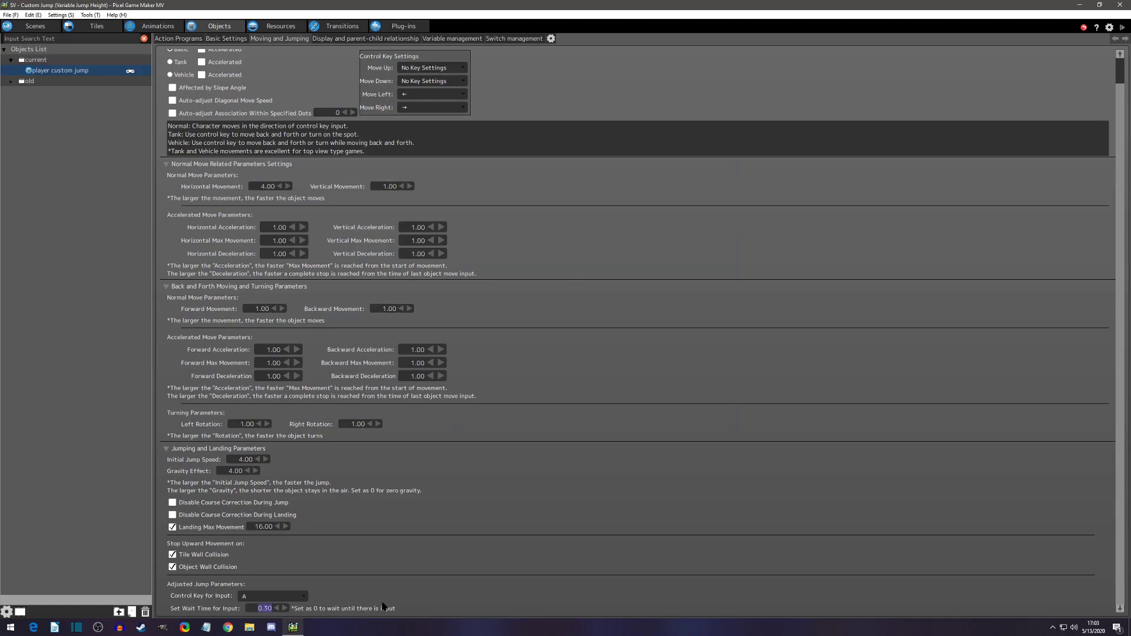
# Change 'Set Wait Time for Input' from 0.30 to 0.20 for the test play
pyautogui.click(276, 608)
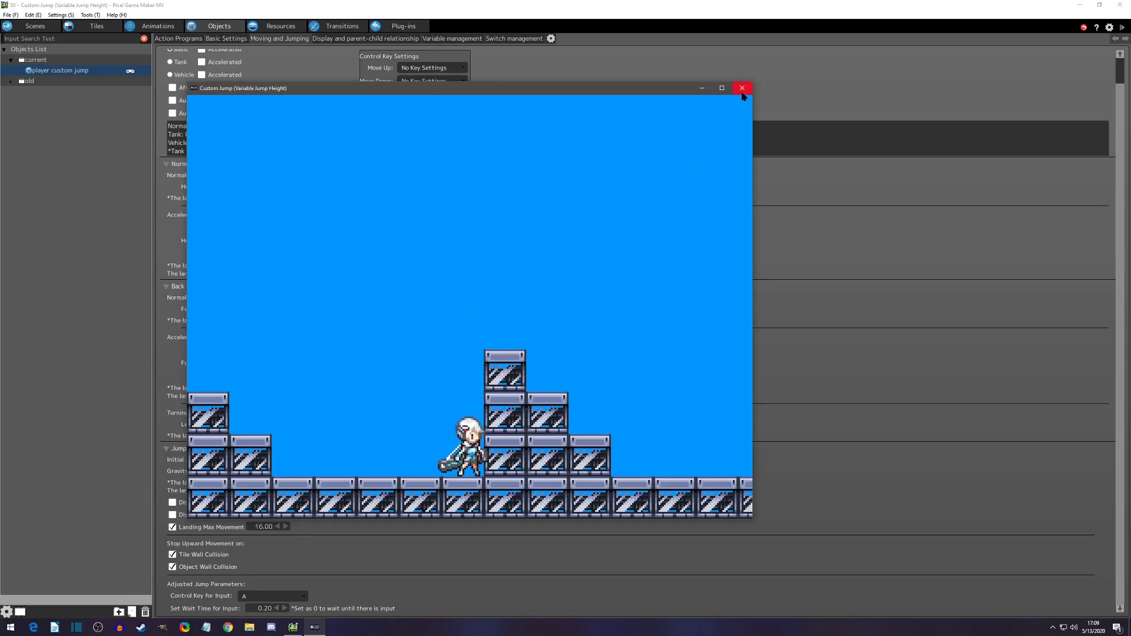
# Close the playtest, then set Gravity Effect to 5.00 and Initial Jump Speed to 4.50
pyautogui.click(742, 87)
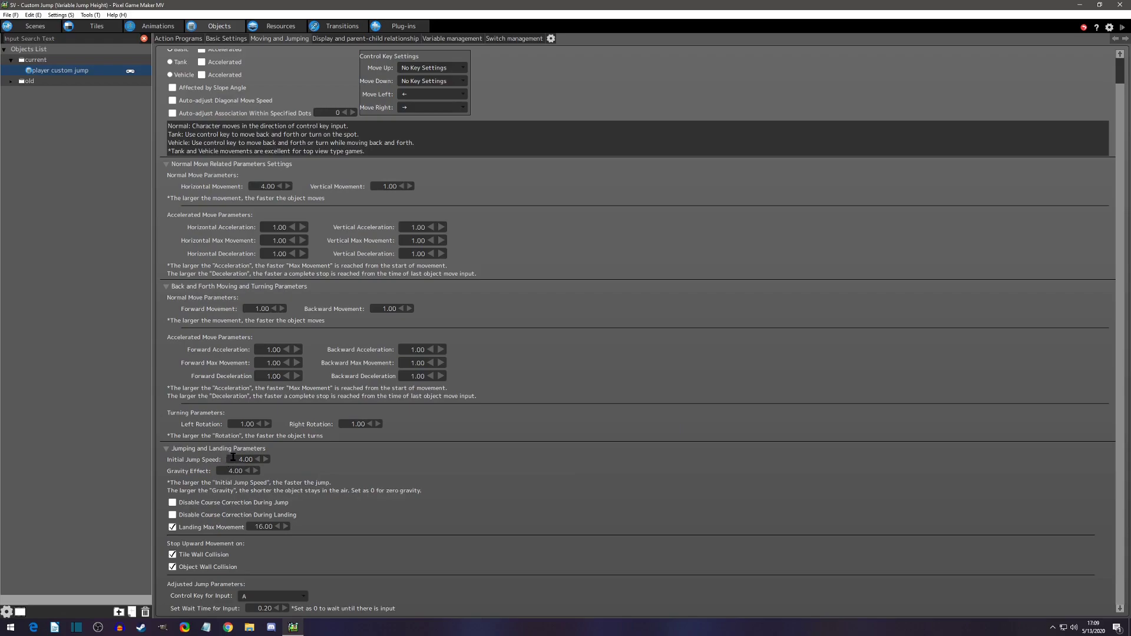
pyautogui.click(245, 459)
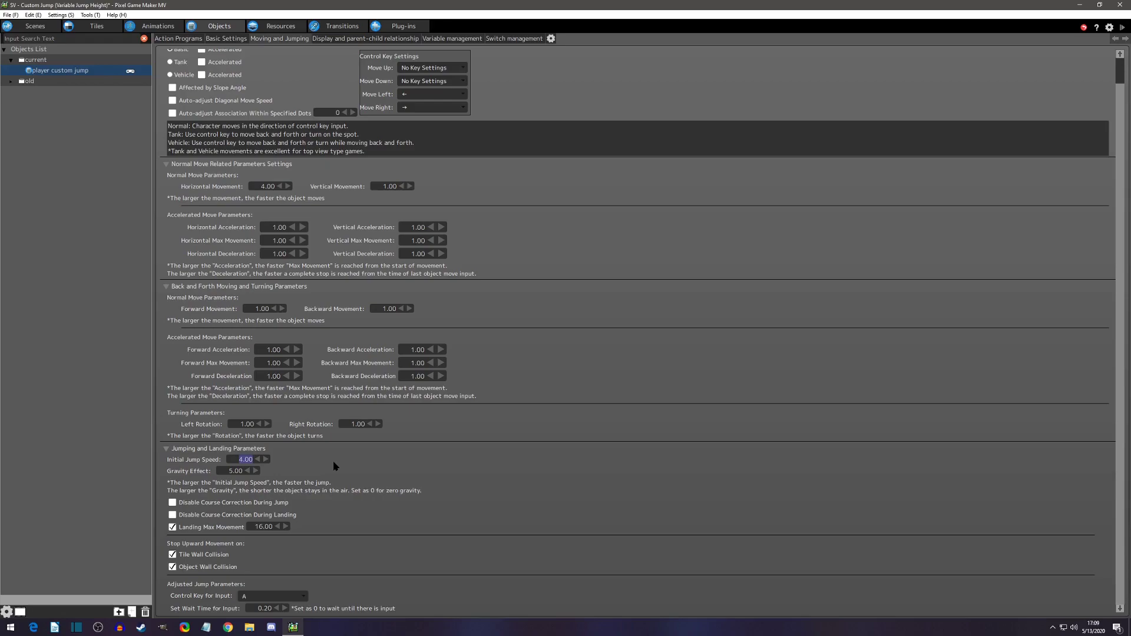
pyautogui.click(265, 457)
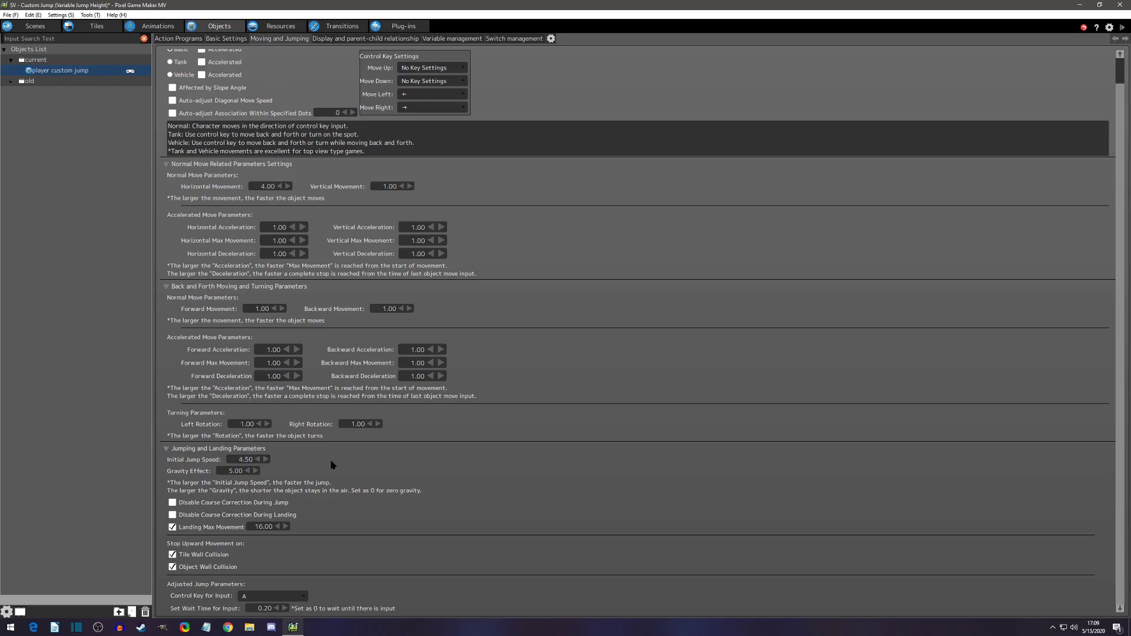
pyautogui.moveTo(211, 478)
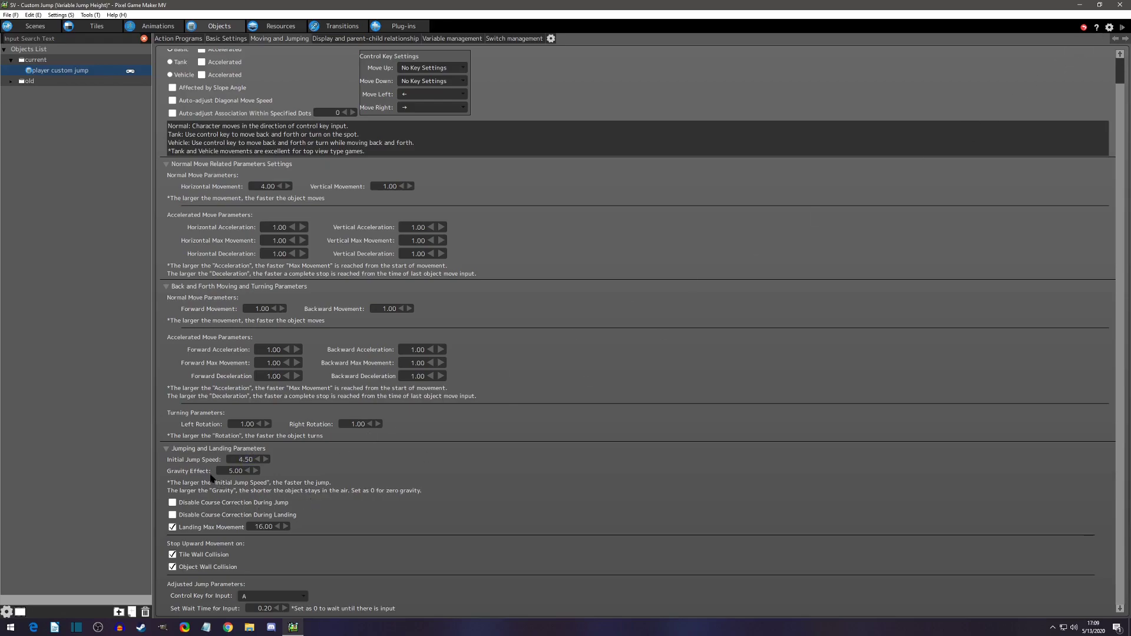
pyautogui.moveTo(436, 466)
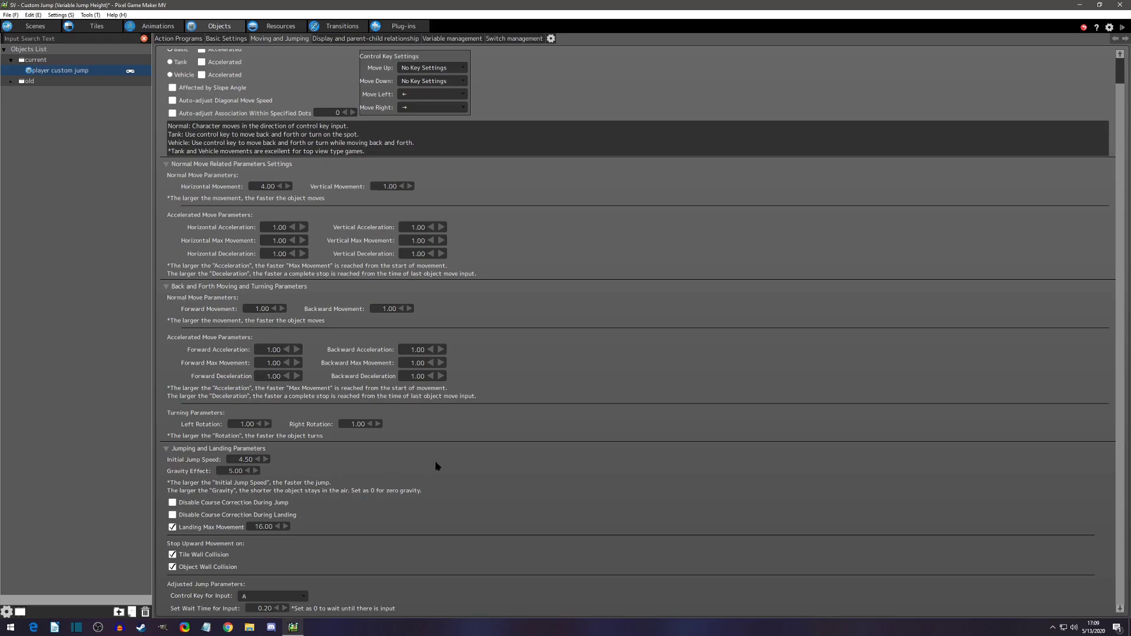
pyautogui.moveTo(273, 474)
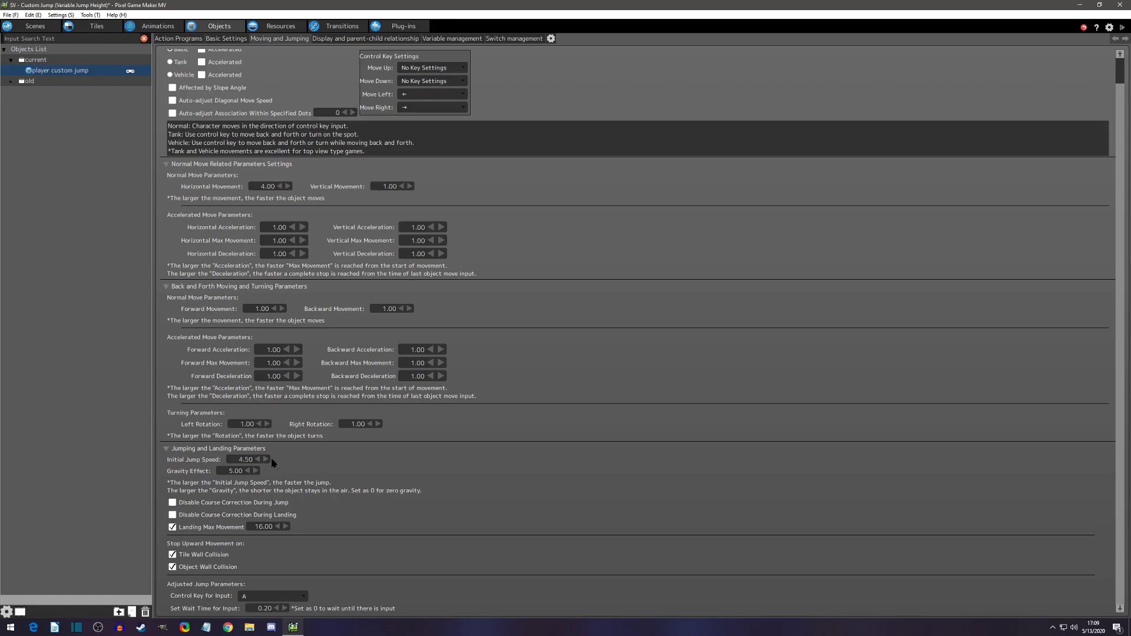
pyautogui.moveTo(276, 460)
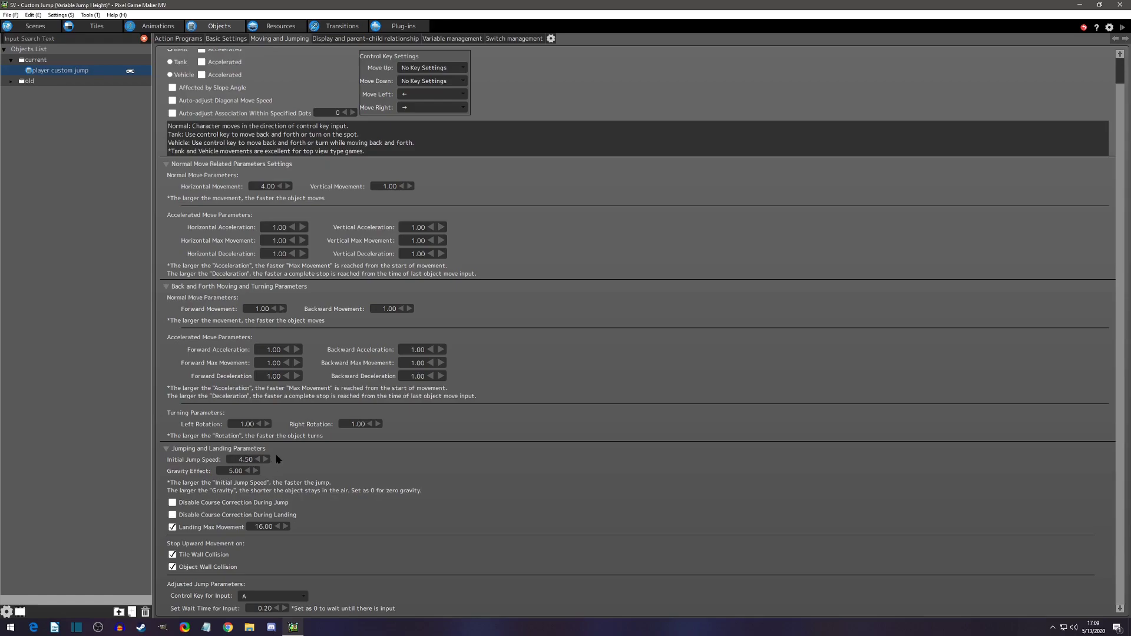
pyautogui.moveTo(1072, 63)
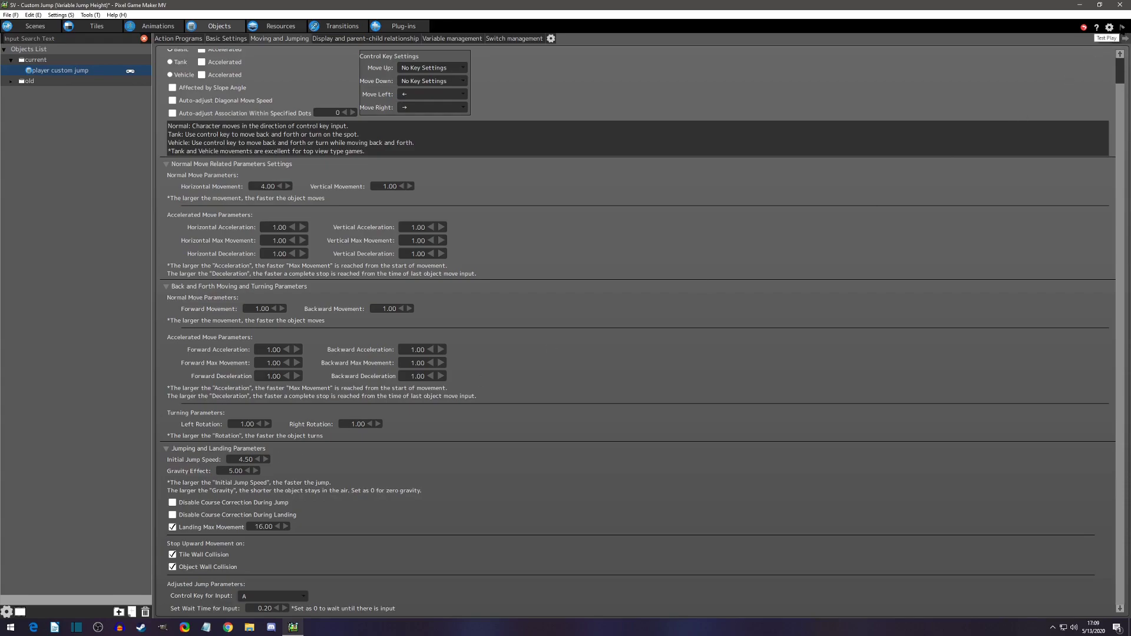
pyautogui.click(1106, 38)
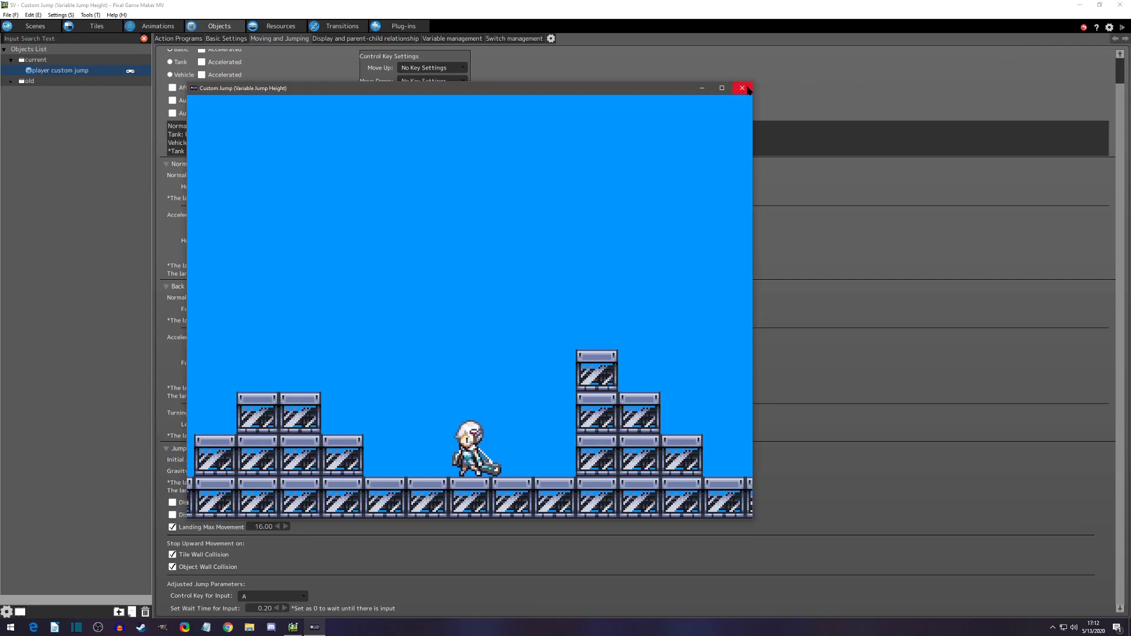
pyautogui.click(741, 88)
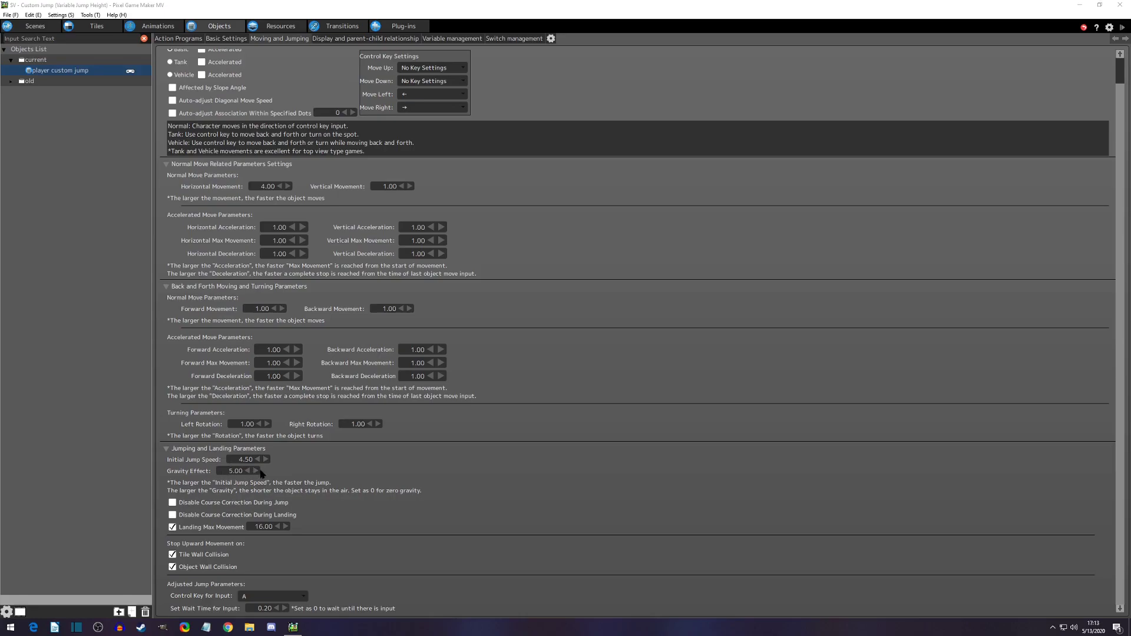
pyautogui.moveTo(267, 469)
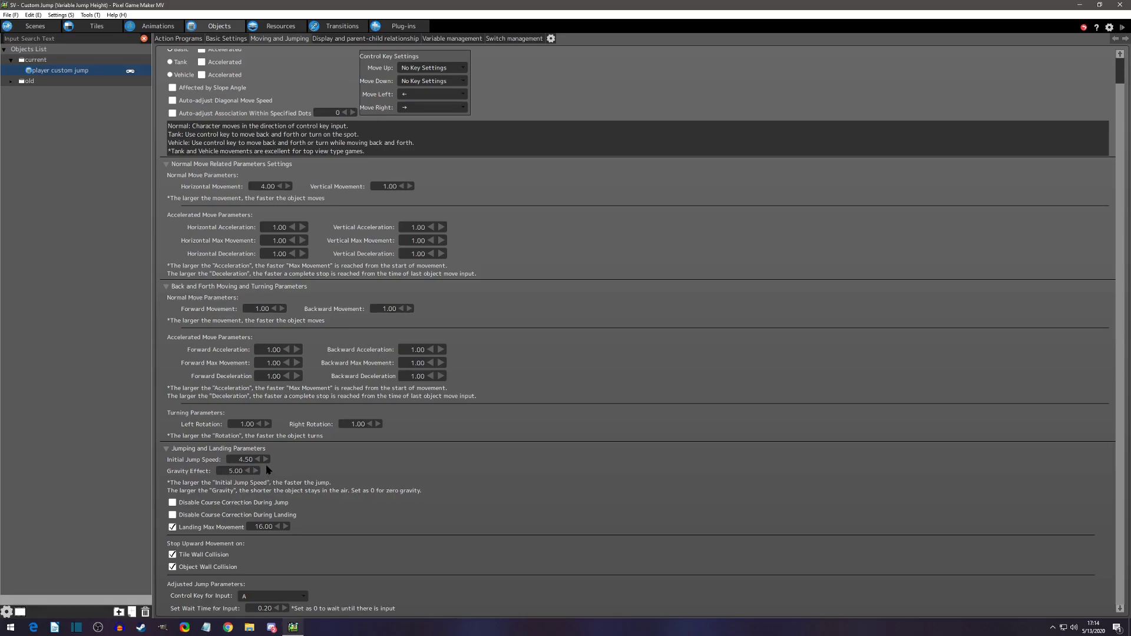
pyautogui.moveTo(271, 465)
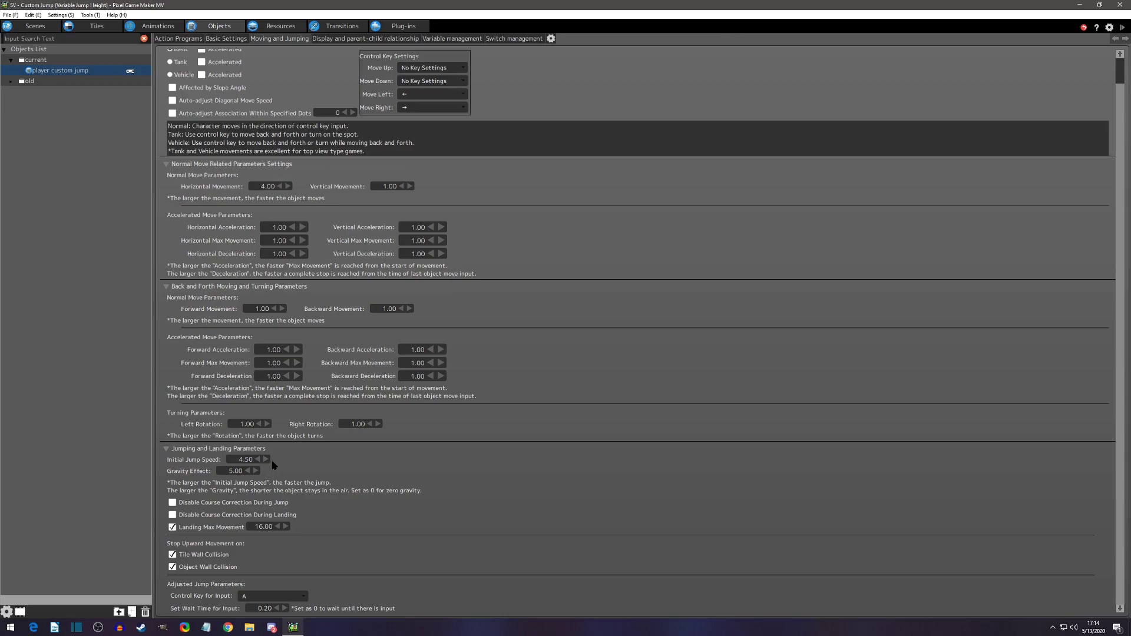
pyautogui.moveTo(260, 472)
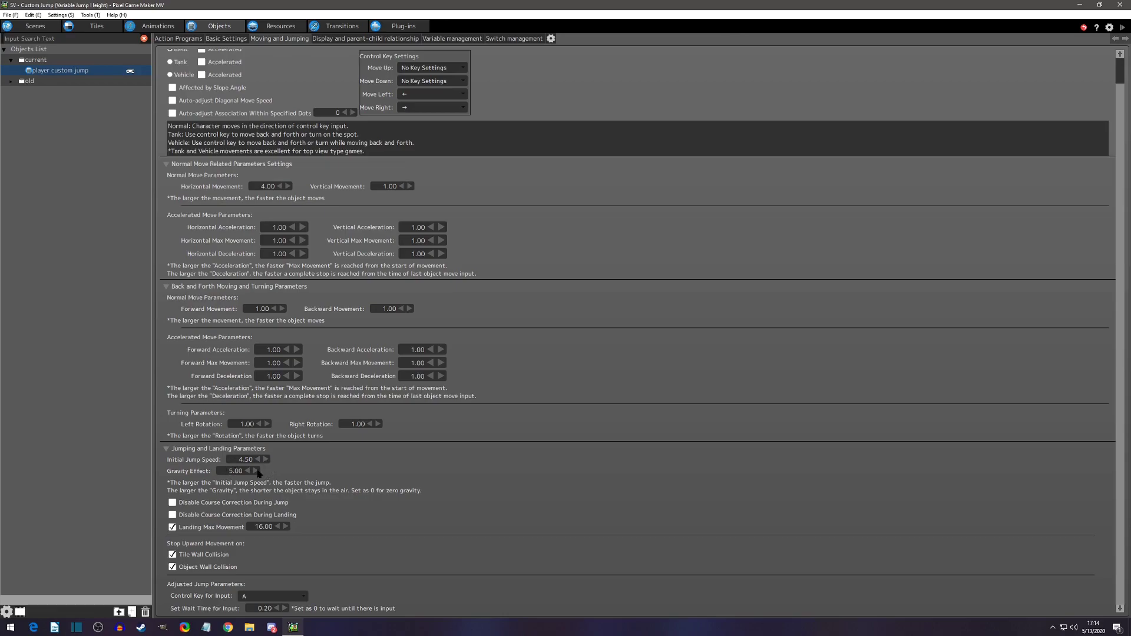
pyautogui.moveTo(273, 502)
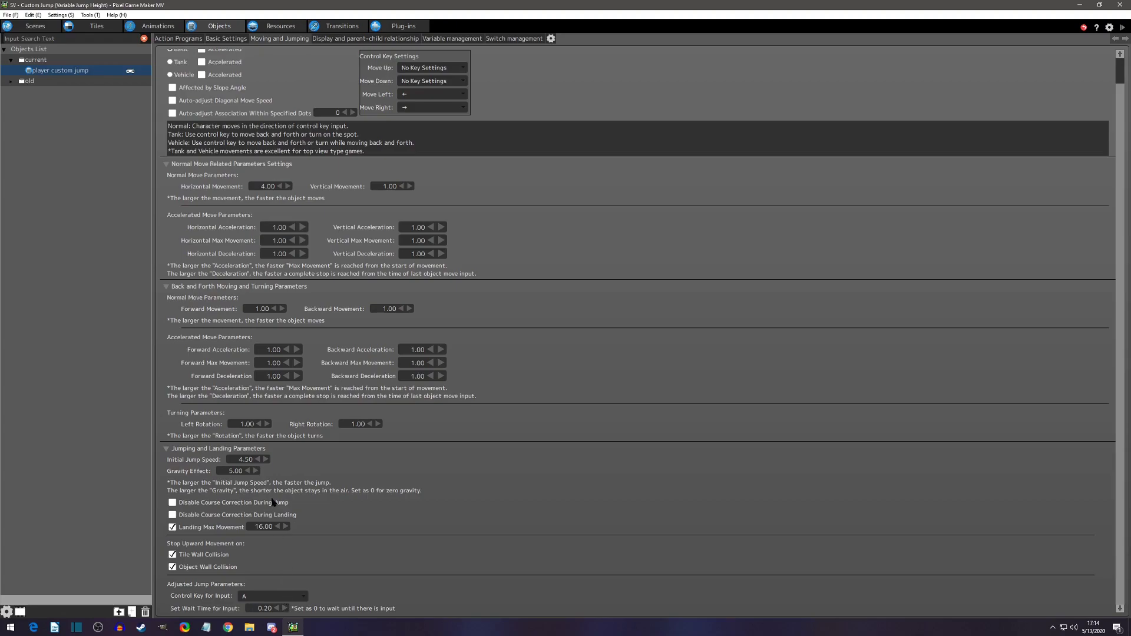
pyautogui.moveTo(271, 470)
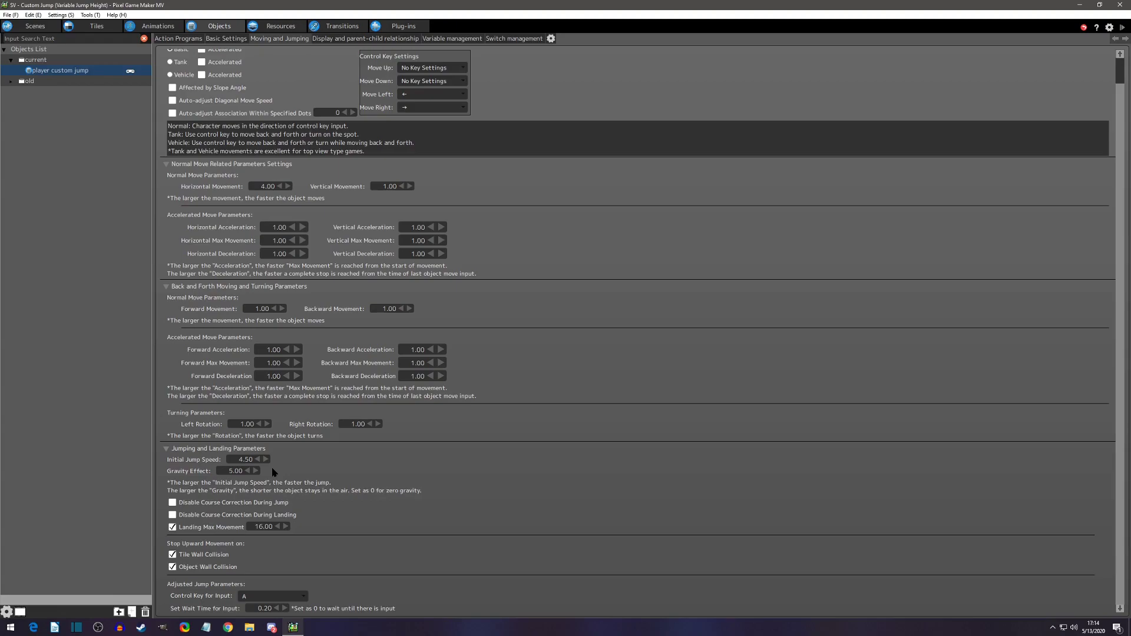
pyautogui.click(238, 470)
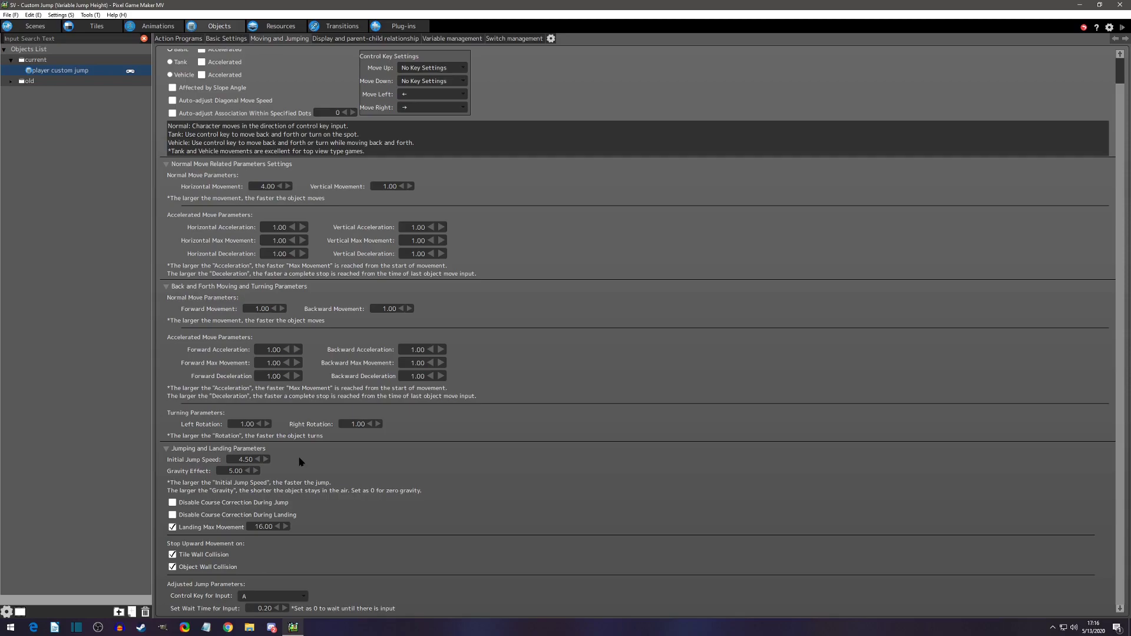
pyautogui.click(245, 460)
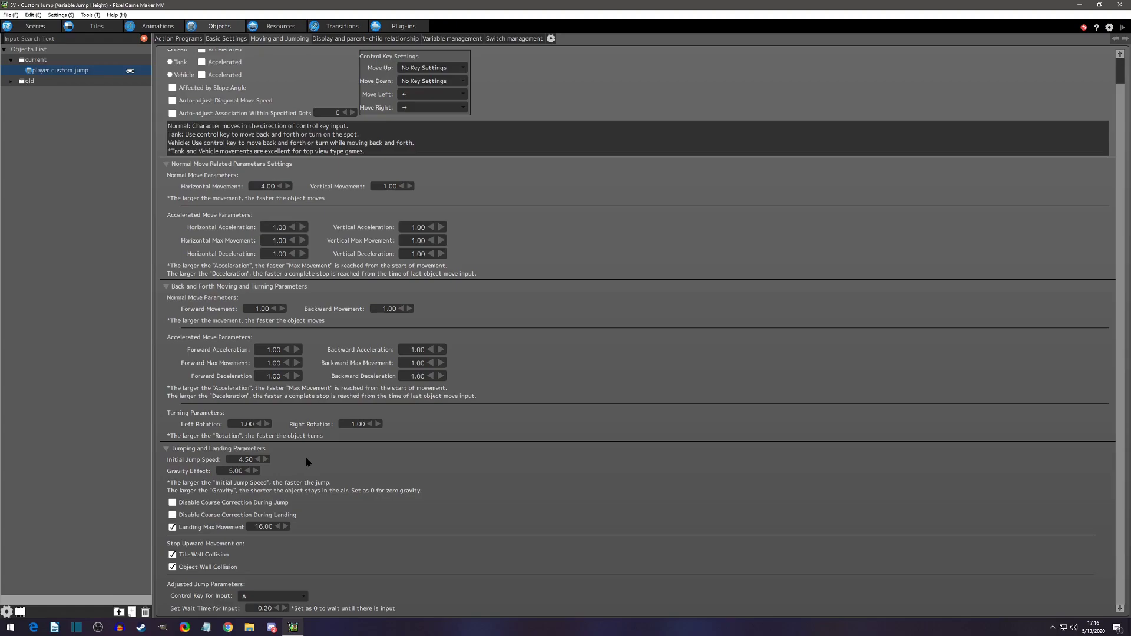
pyautogui.moveTo(306, 463)
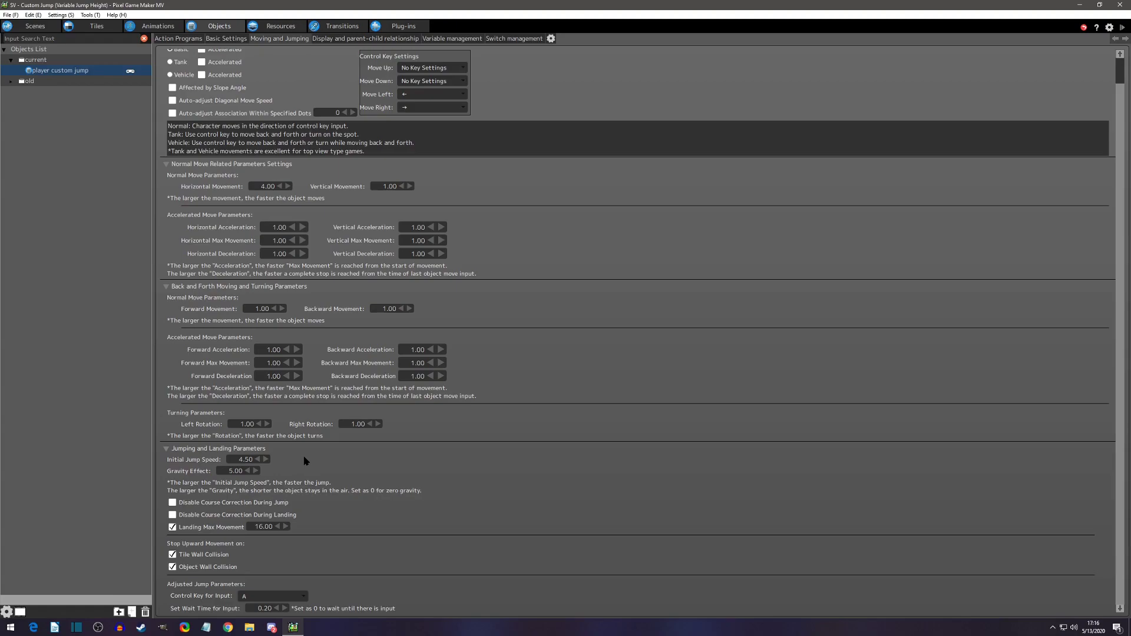